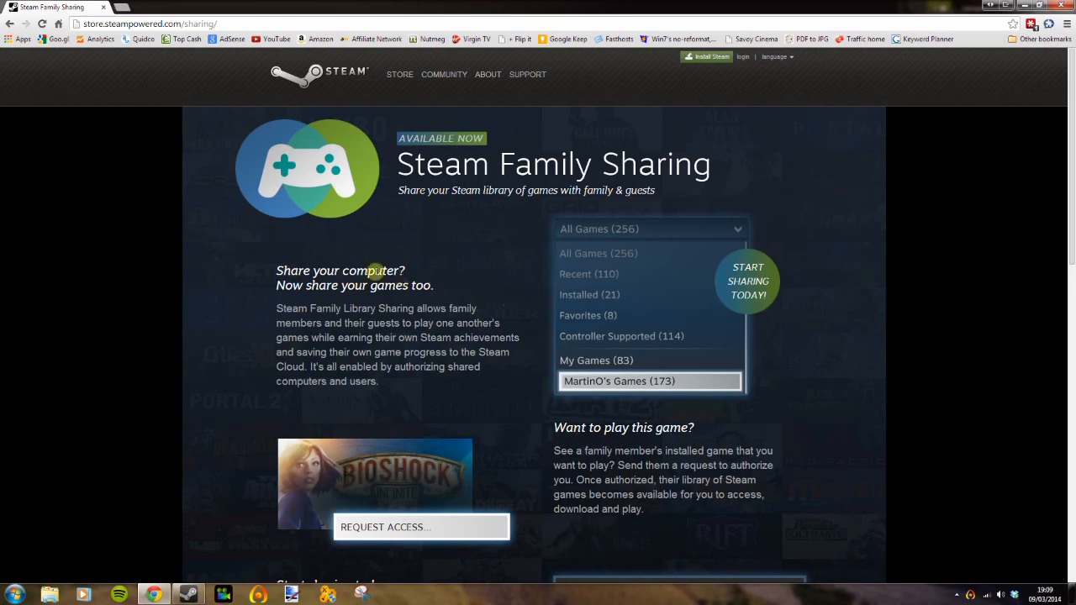
- Bring up the Steam client menu of account and settings options over the store front
scroll(down, 3)
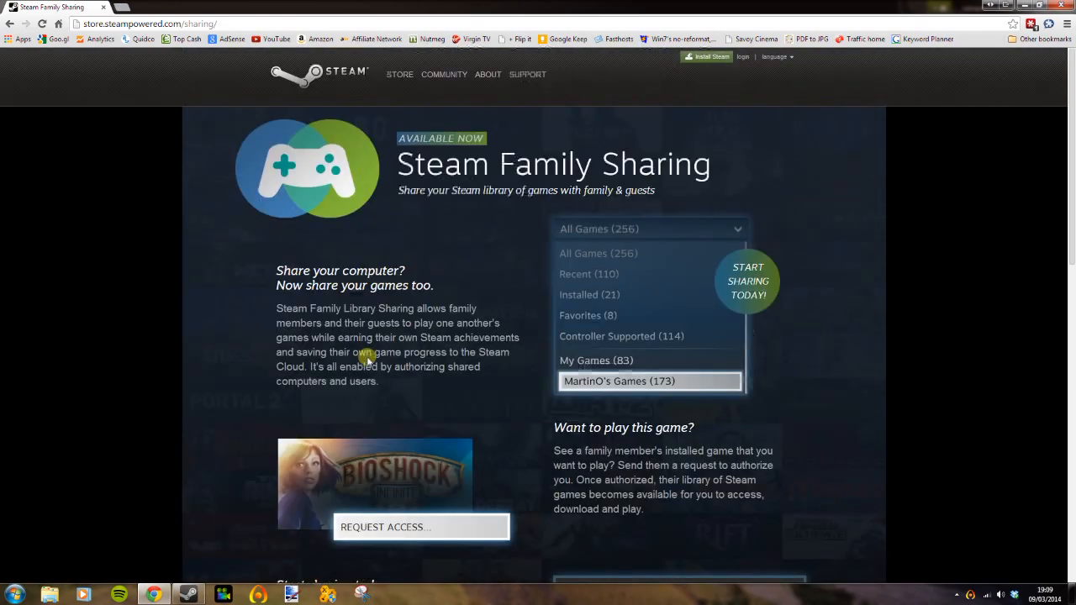
scroll(down, 3)
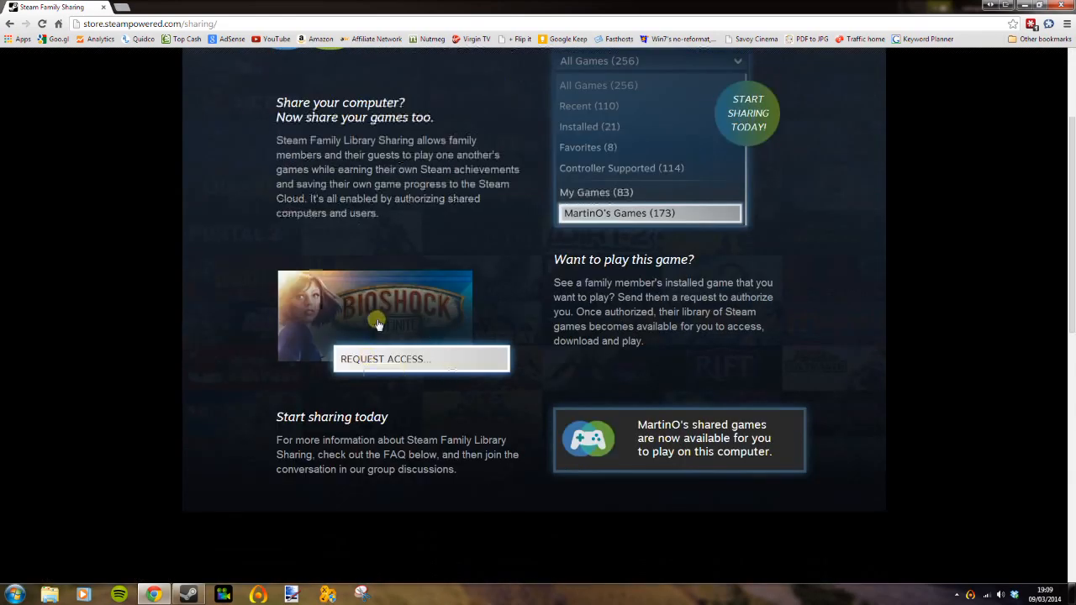
scroll(down, 3)
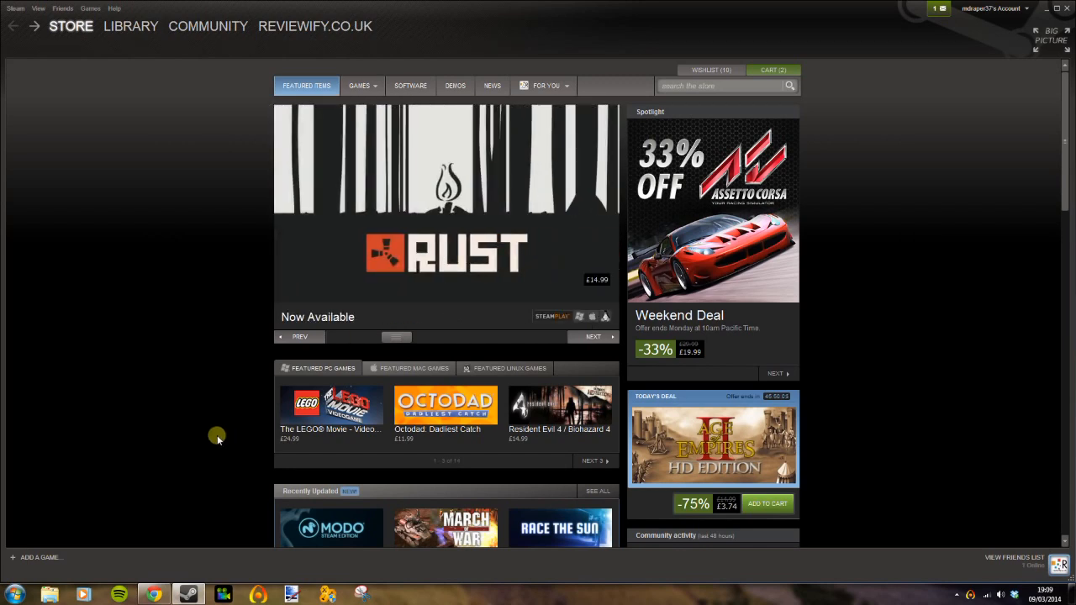
scroll(down, 3)
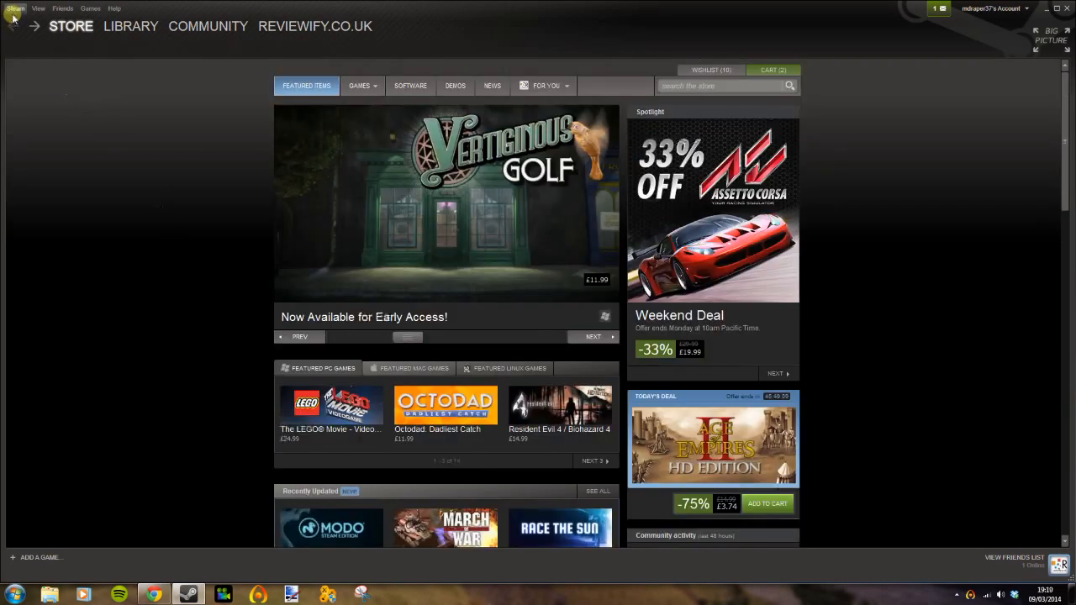
click(15, 9)
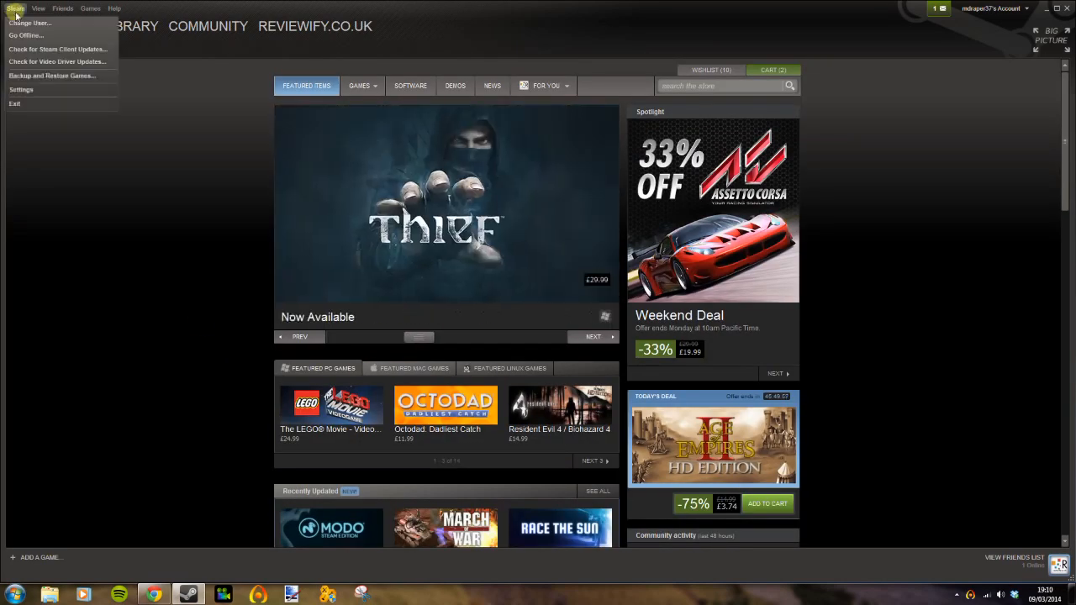
mouse_move(30, 24)
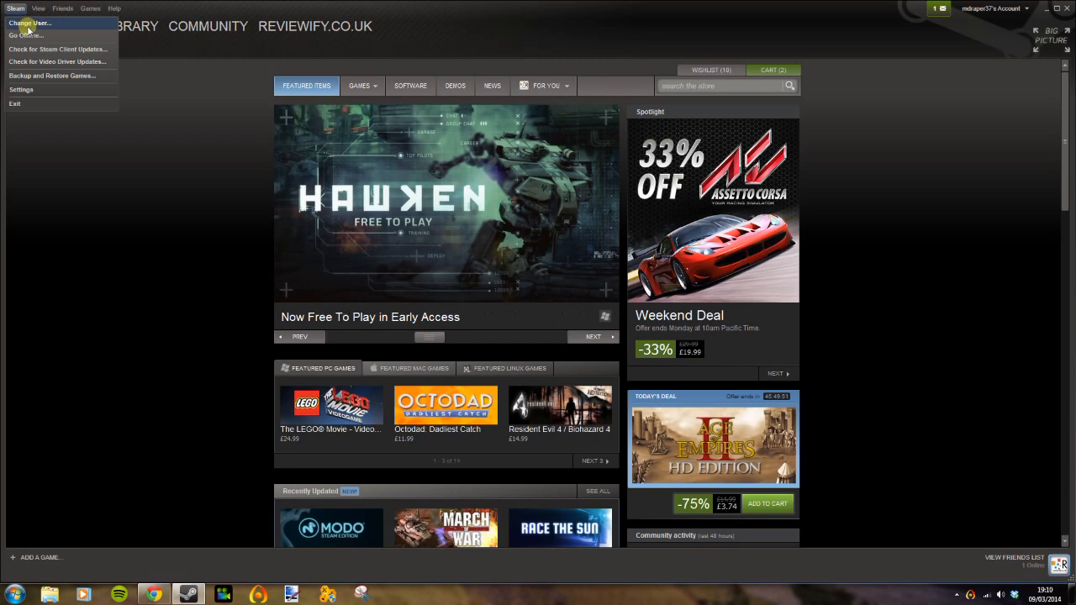
click(189, 171)
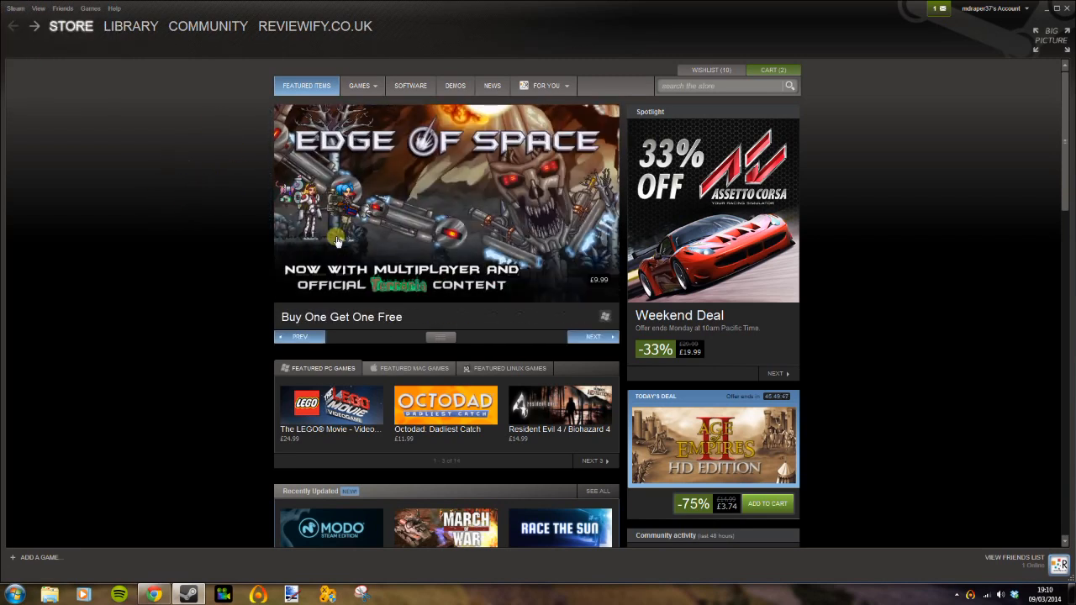
mouse_move(97, 91)
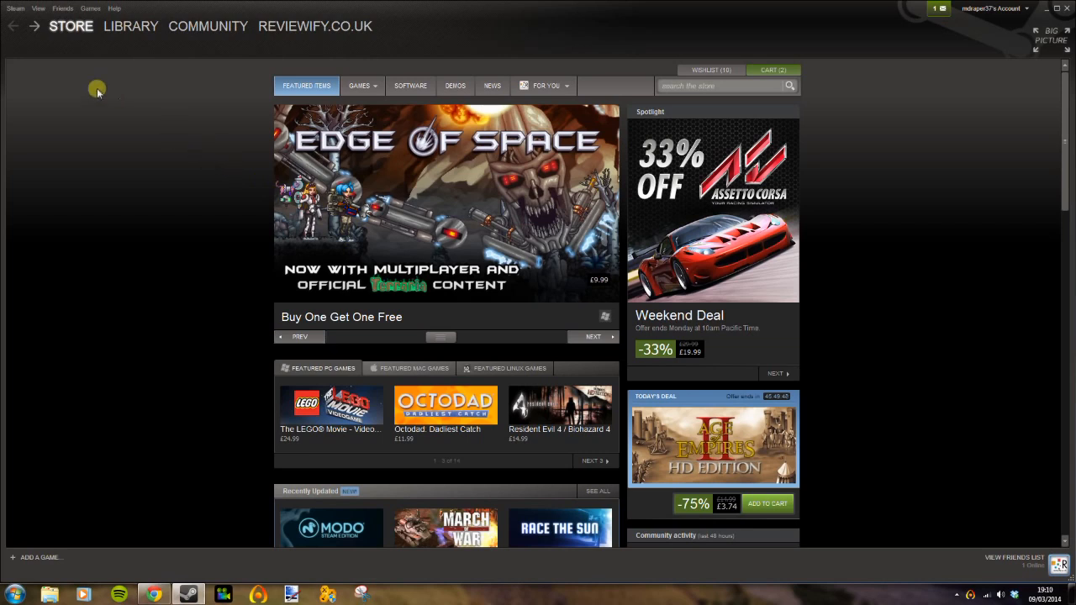
mouse_move(153, 570)
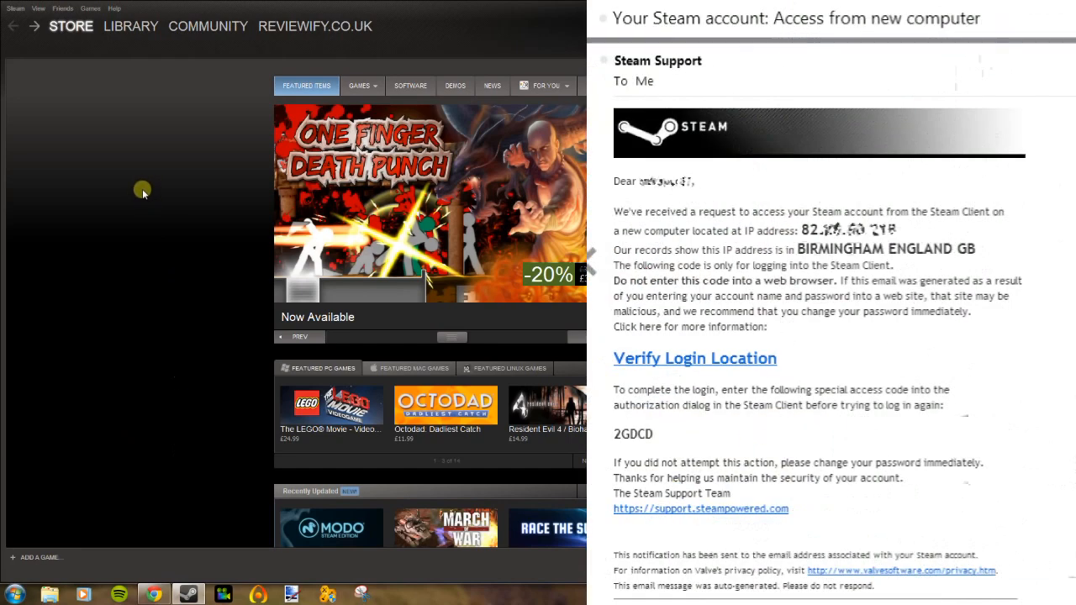
click(13, 8)
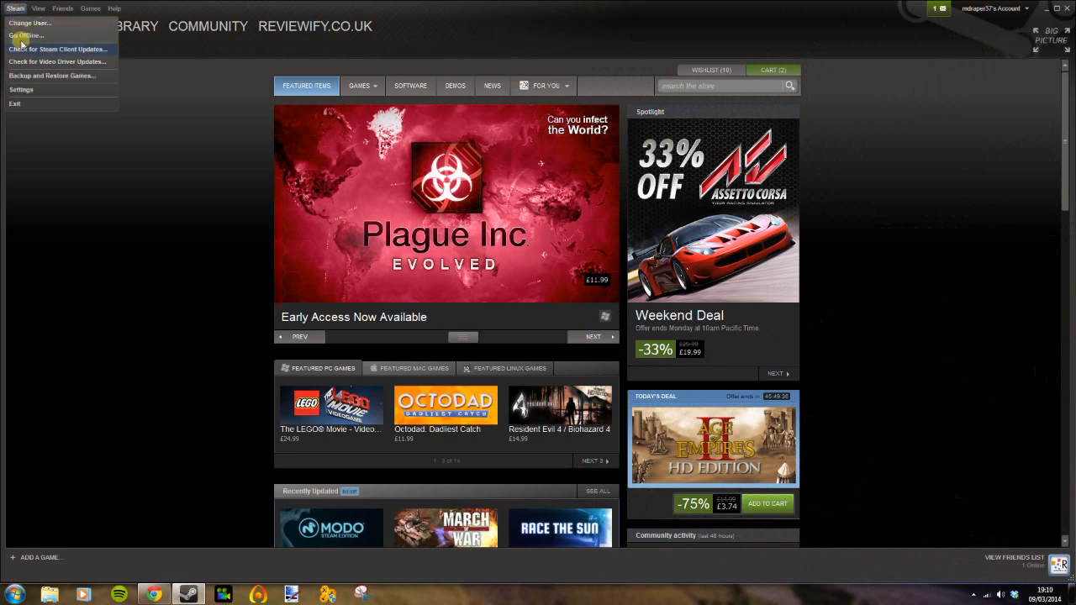
mouse_move(21, 91)
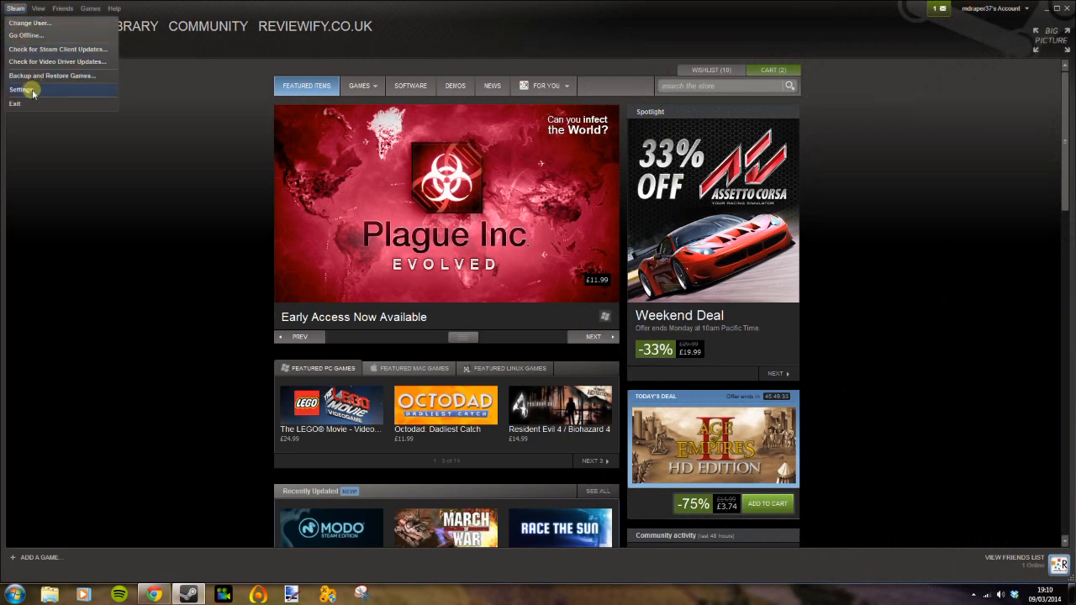
- Go into Settings and show the Family section with Family Library Sharing
click(20, 91)
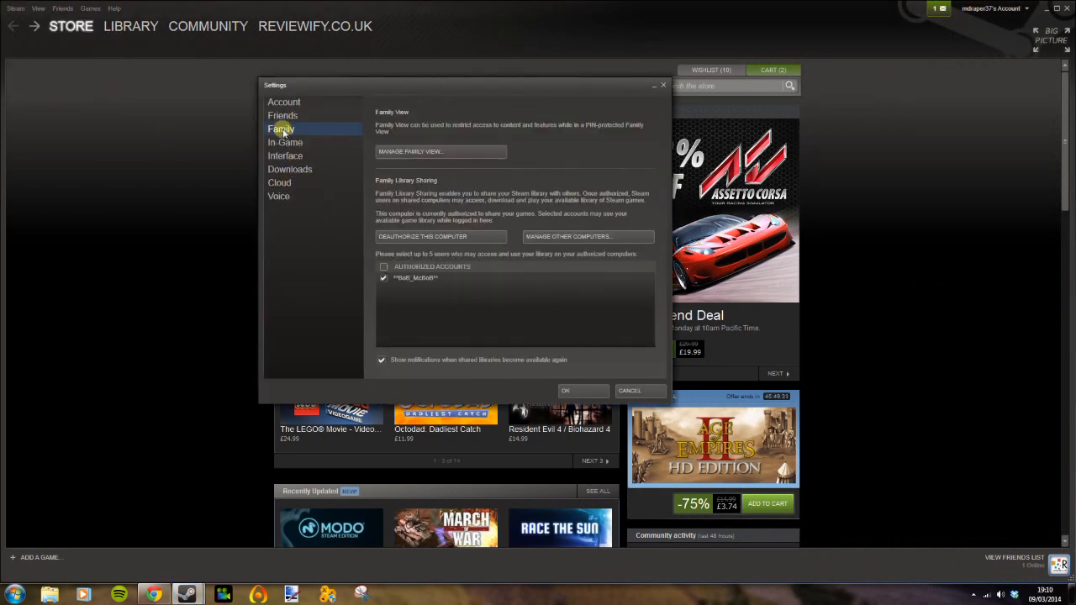
mouse_move(588, 242)
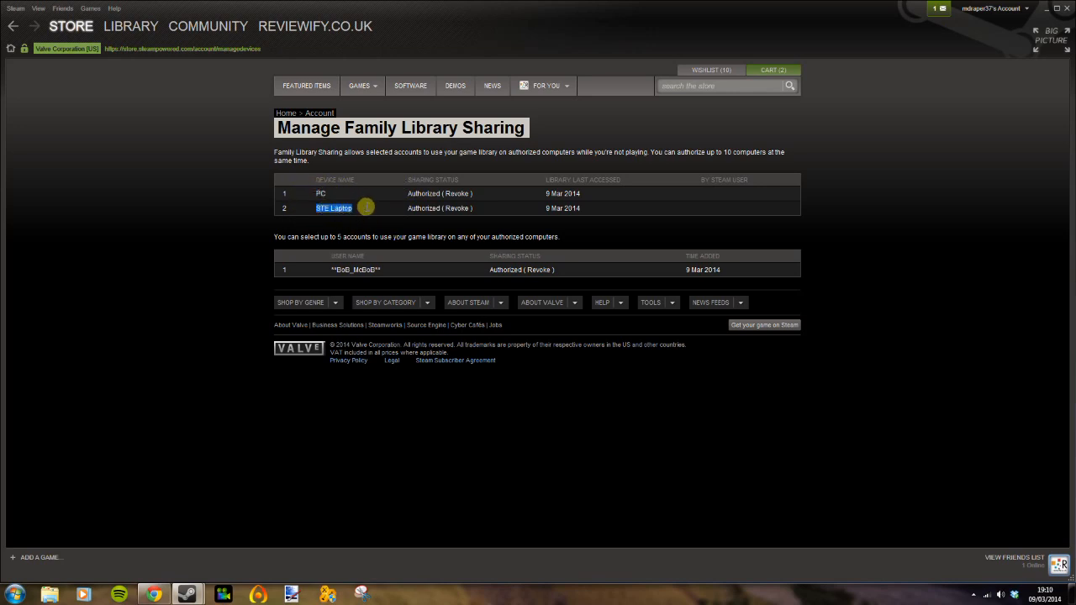
mouse_move(310, 209)
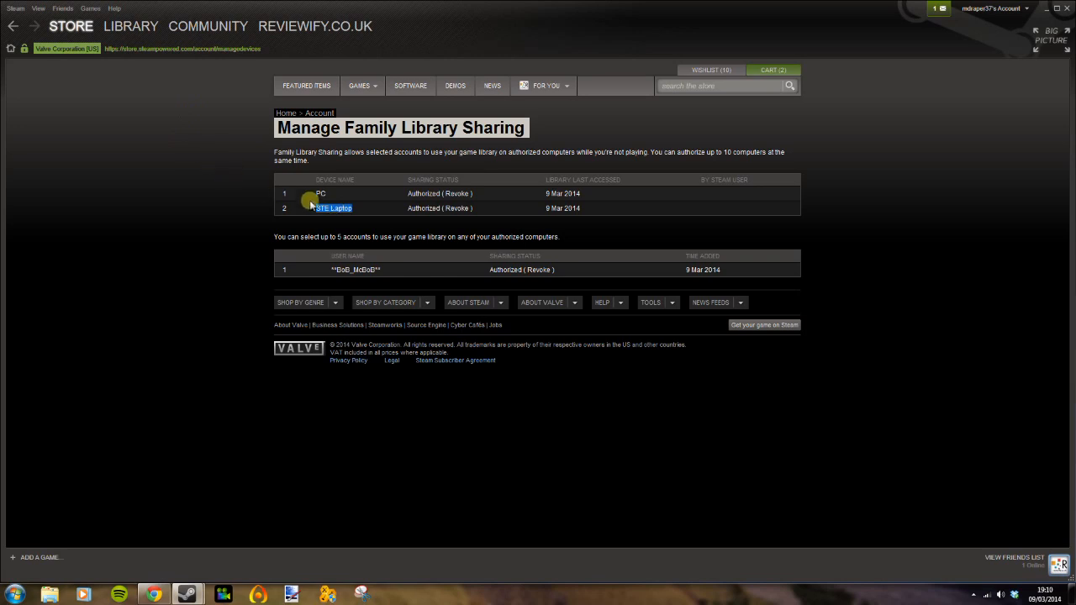
mouse_move(374, 193)
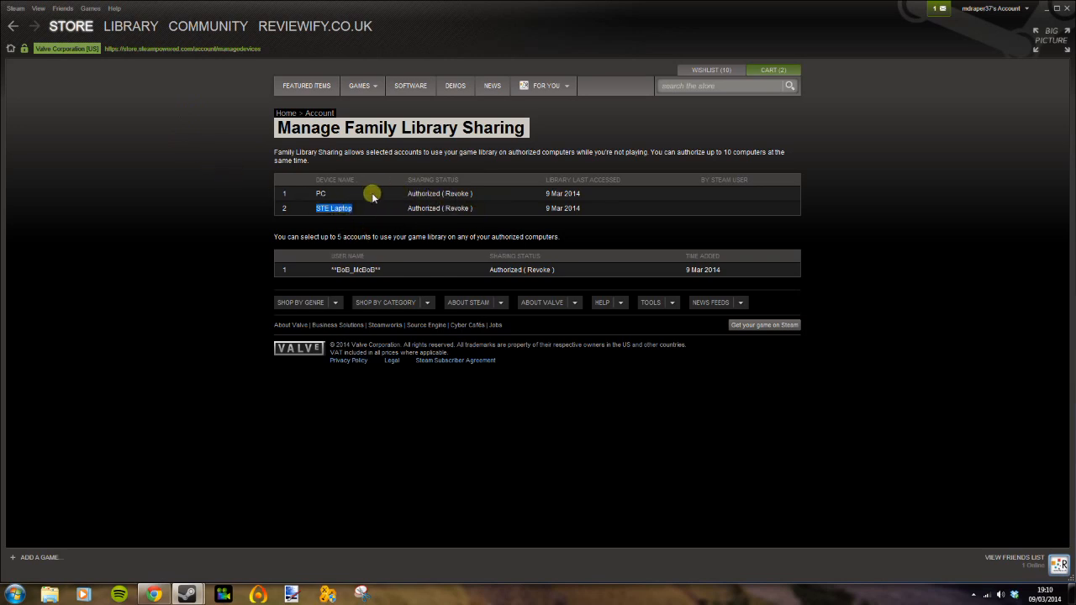
mouse_move(68, 52)
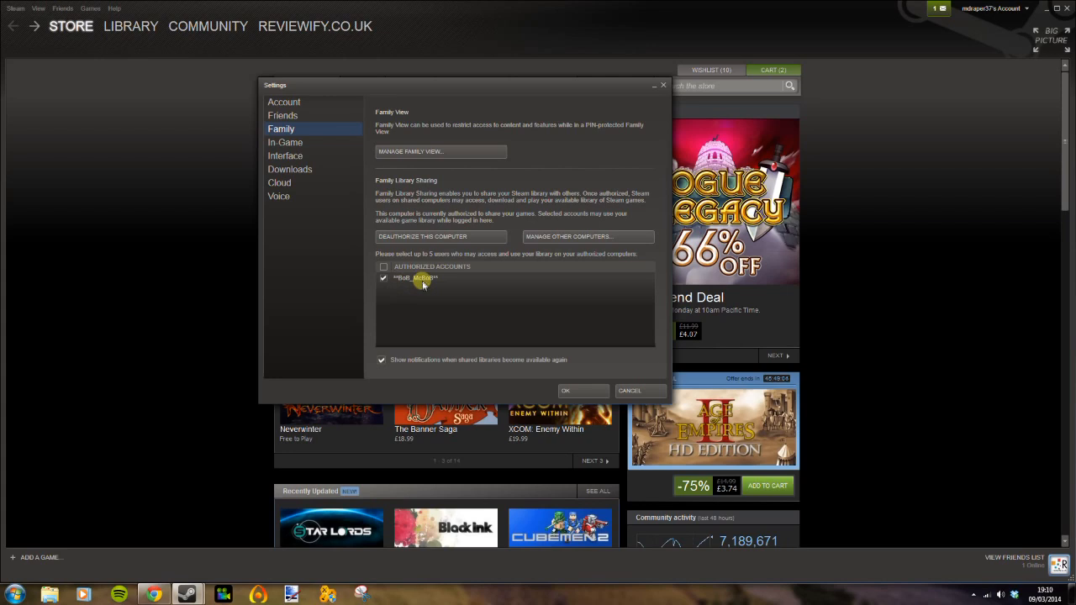
mouse_move(465, 277)
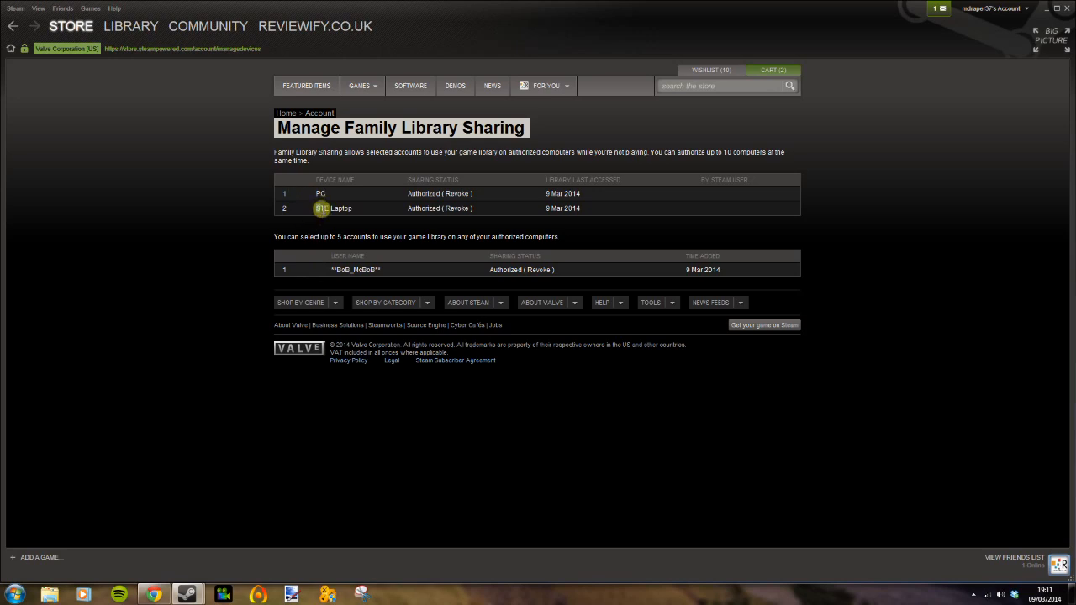
- Note the authorized laptop's device name, then return to the store front
double_click(332, 208)
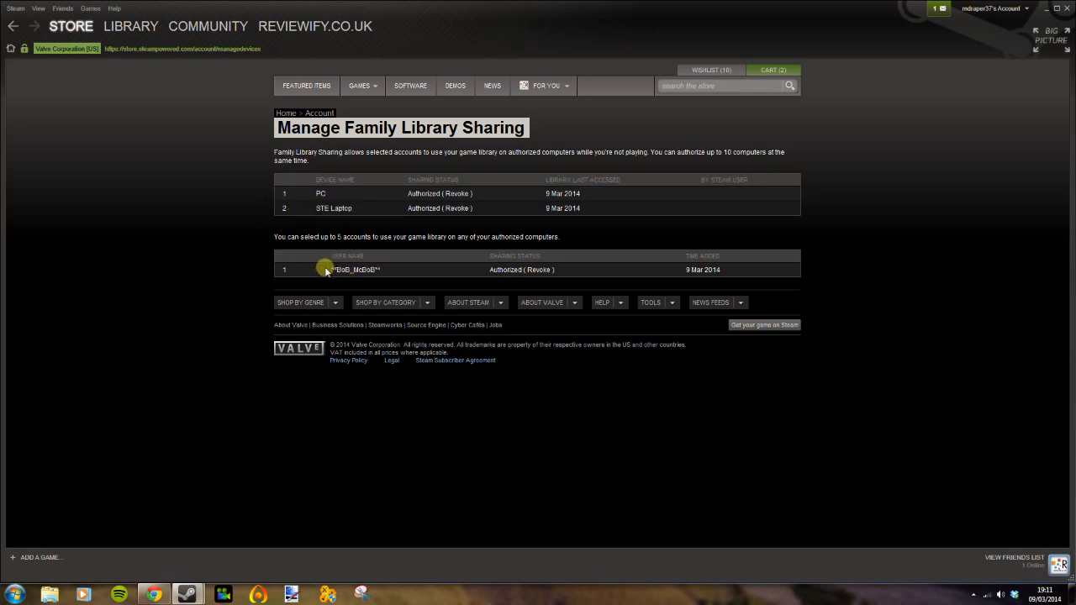
mouse_move(109, 140)
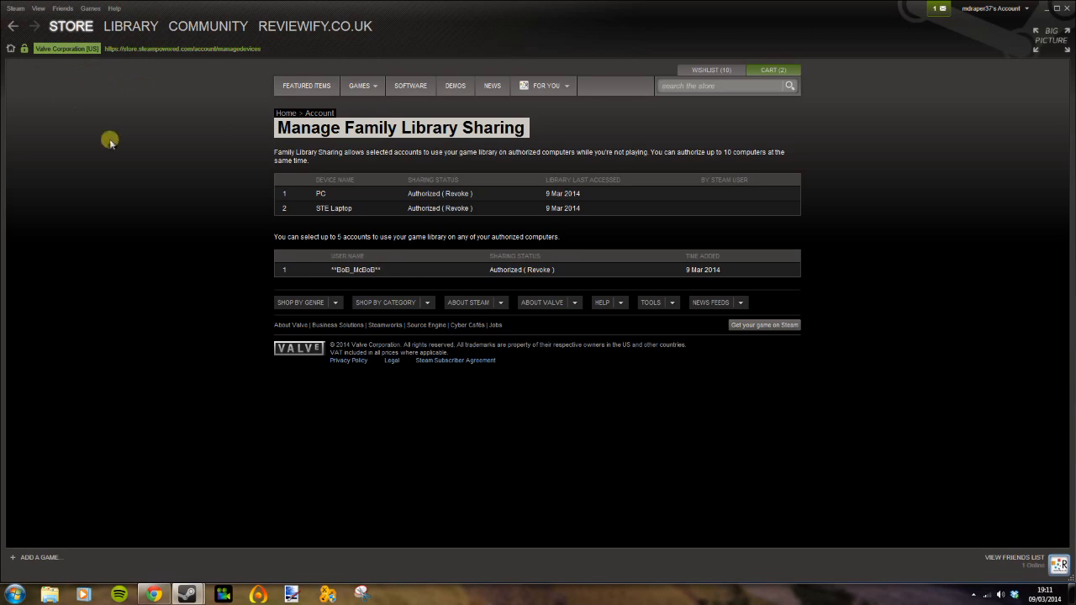
click(71, 27)
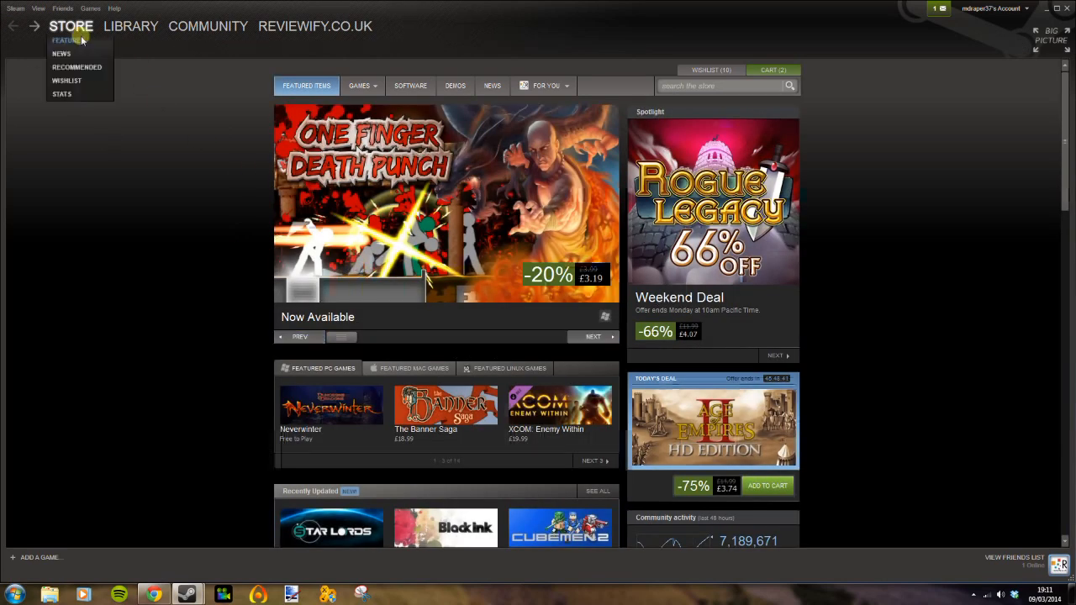
- Show the Library and its game filter list above the game list
click(131, 27)
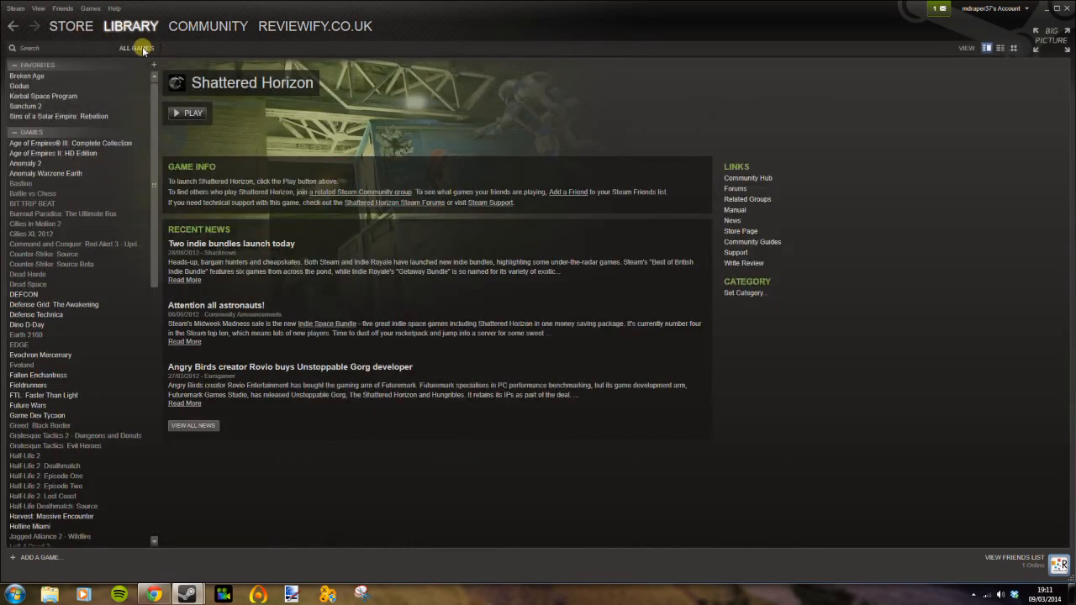
click(136, 47)
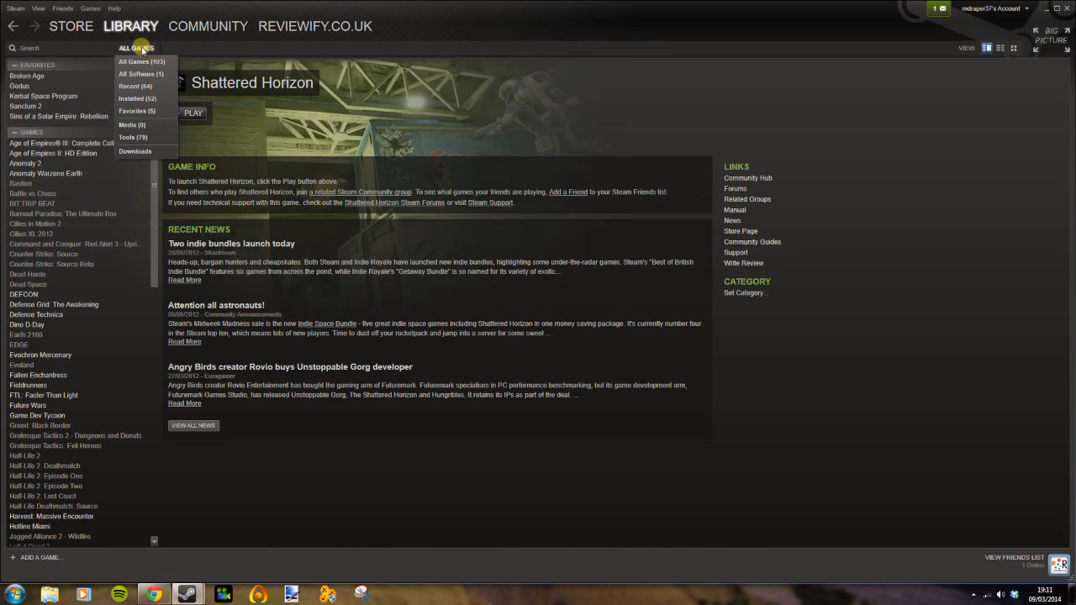